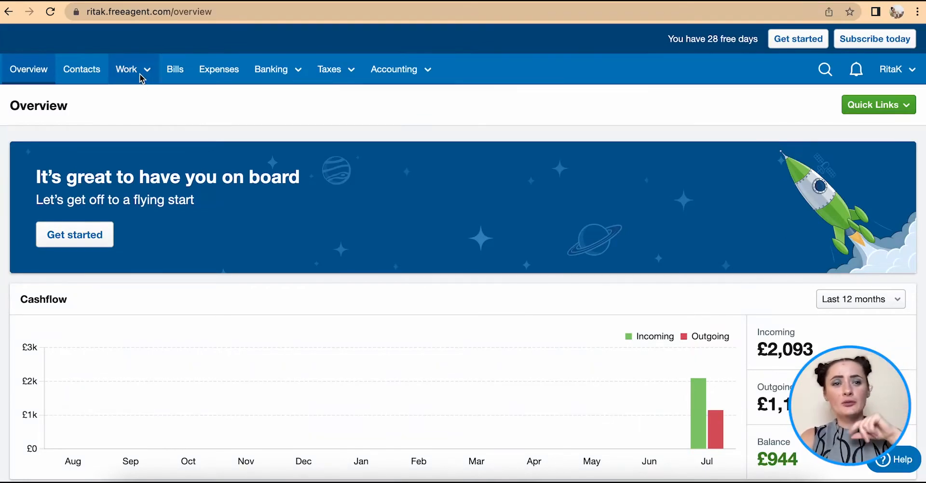
Go to the Time Tracking page through the Work menu.
{"action": "left_click", "coordinate": [126, 69]}
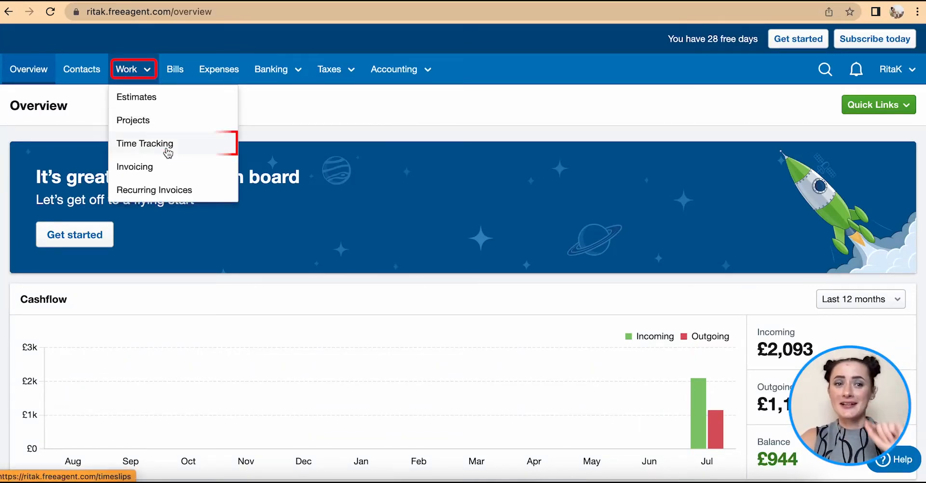
{"action": "left_click", "coordinate": [144, 144]}
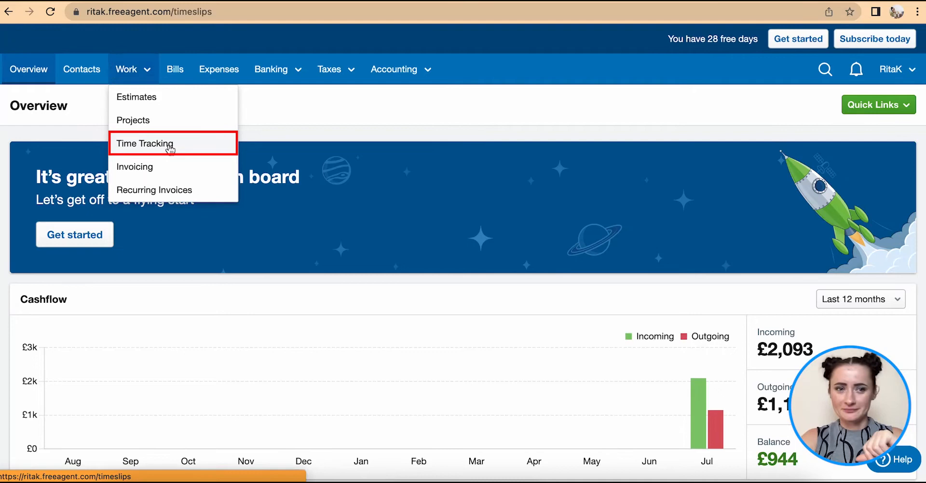
{"action": "left_click", "coordinate": [144, 144]}
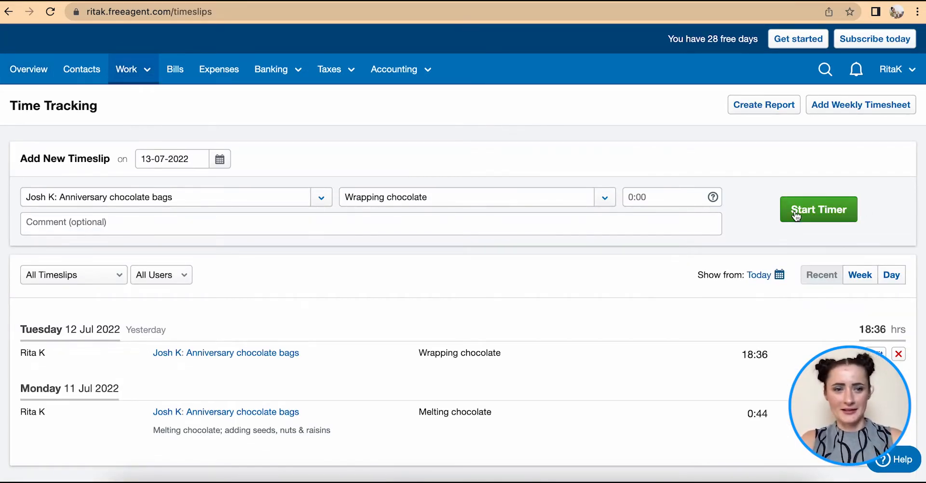
Start a timer for project USA Event with the Wrapping sweets task.
{"action": "left_click", "coordinate": [321, 196]}
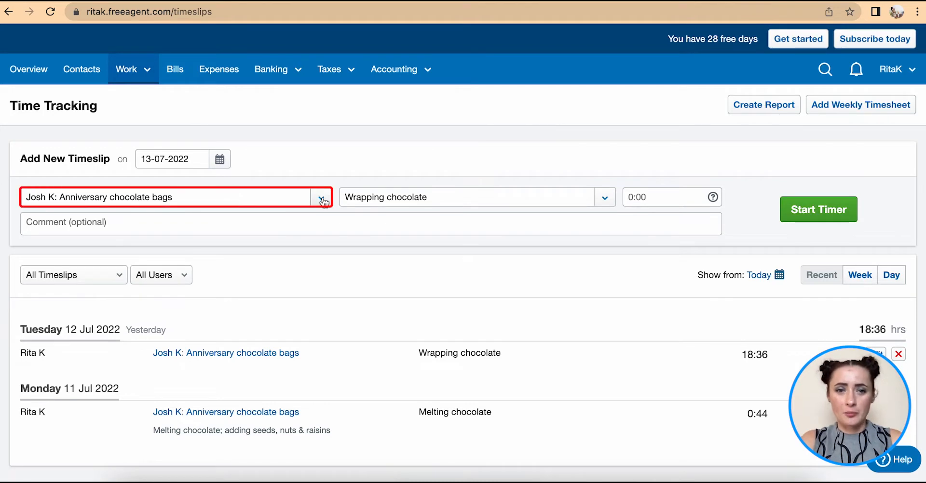
{"action": "left_click", "coordinate": [323, 197]}
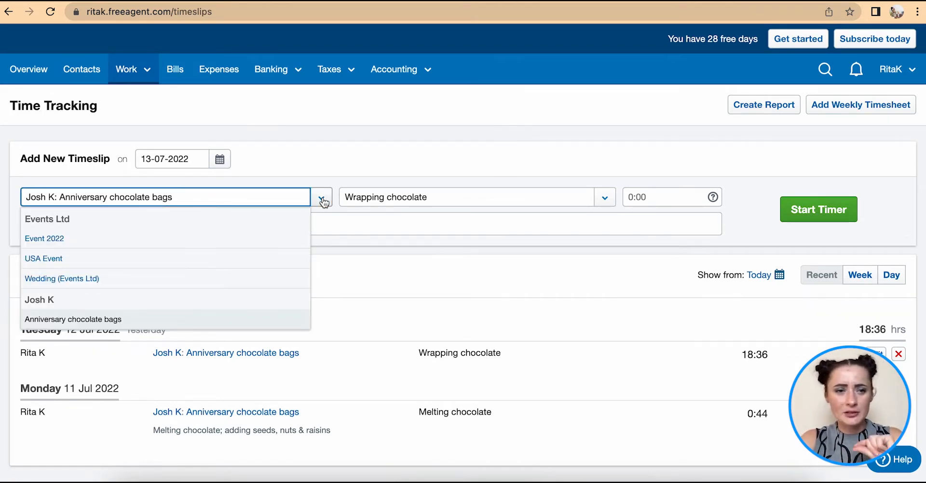
{"action": "mouse_move", "coordinate": [94, 264]}
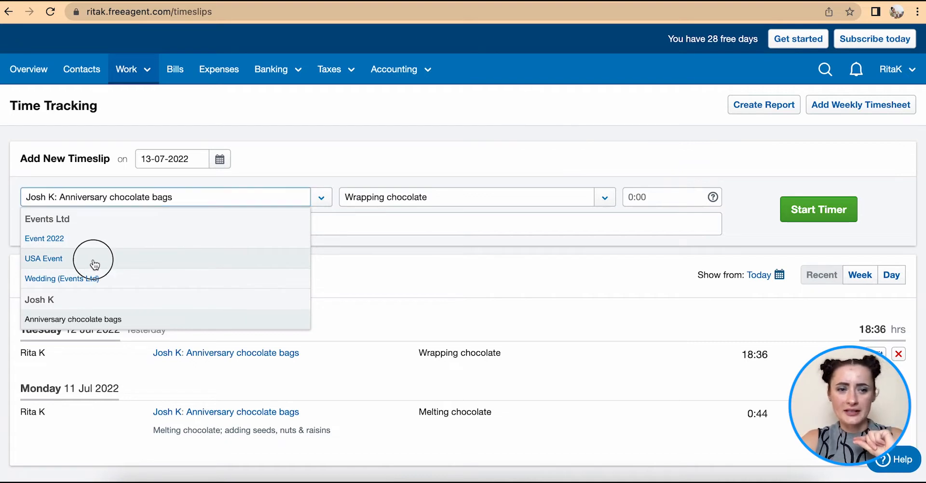
{"action": "left_click", "coordinate": [43, 258]}
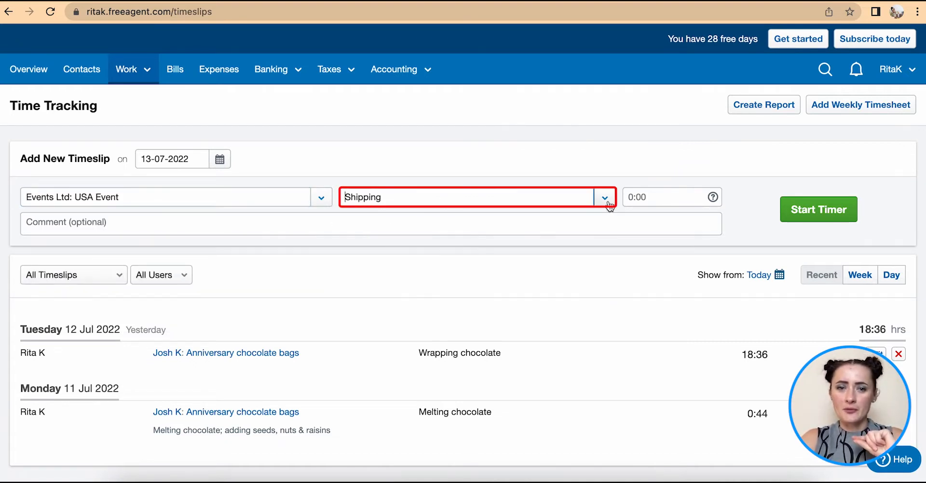
{"action": "left_click", "coordinate": [603, 196]}
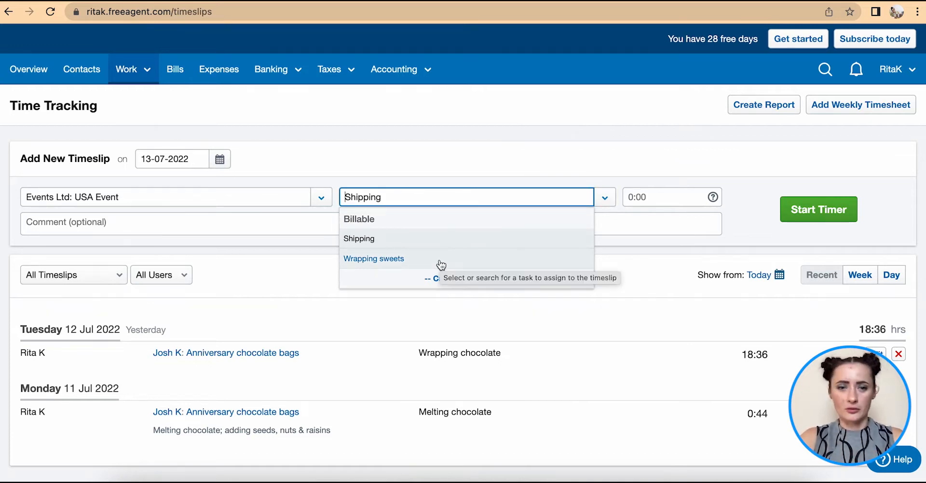
{"action": "mouse_move", "coordinate": [402, 266]}
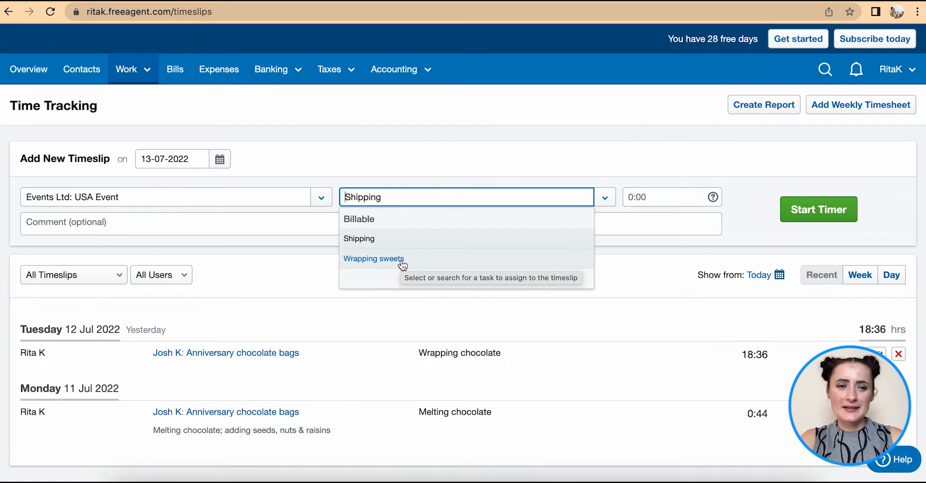
{"action": "left_click", "coordinate": [374, 259]}
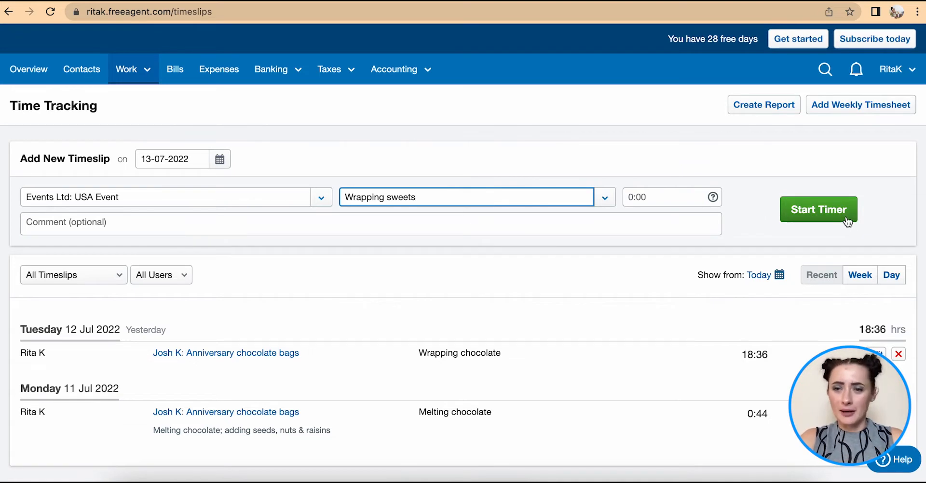
{"action": "left_click", "coordinate": [818, 209]}
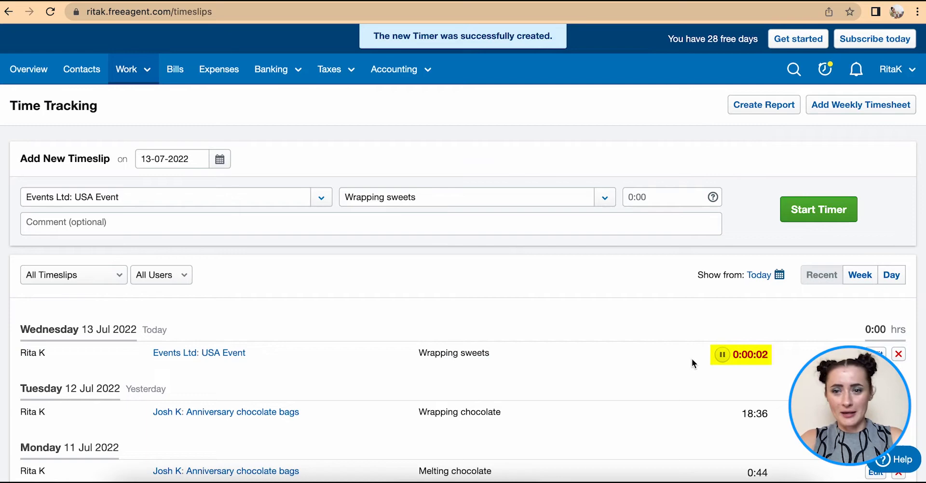
{"action": "scroll", "scroll_direction": "down", "scroll_amount": 3}
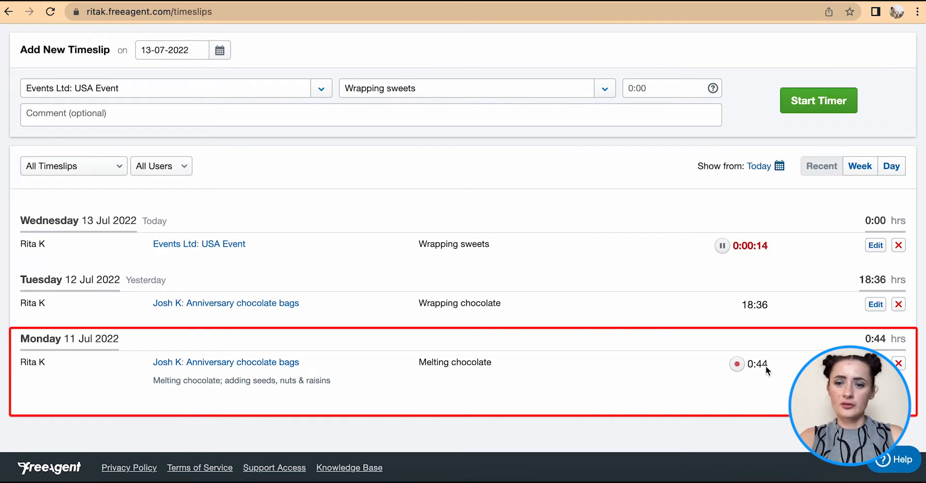
{"action": "mouse_move", "coordinate": [473, 382]}
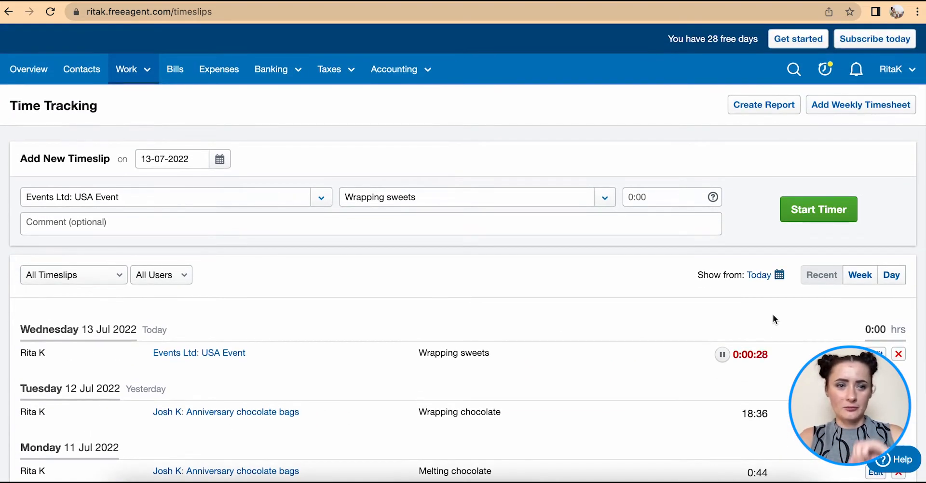
{"action": "mouse_move", "coordinate": [287, 271]}
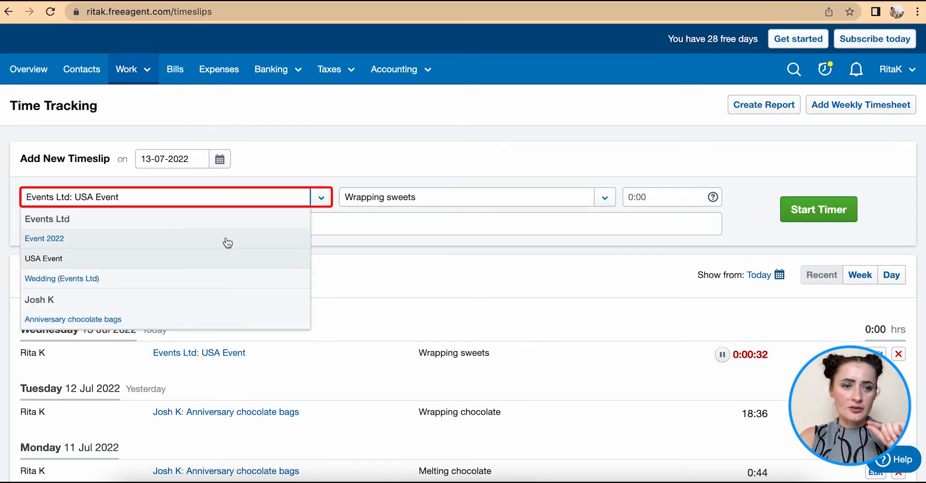
Choose project Event 2022 and begin creating a new task for it.
{"action": "left_click", "coordinate": [44, 239]}
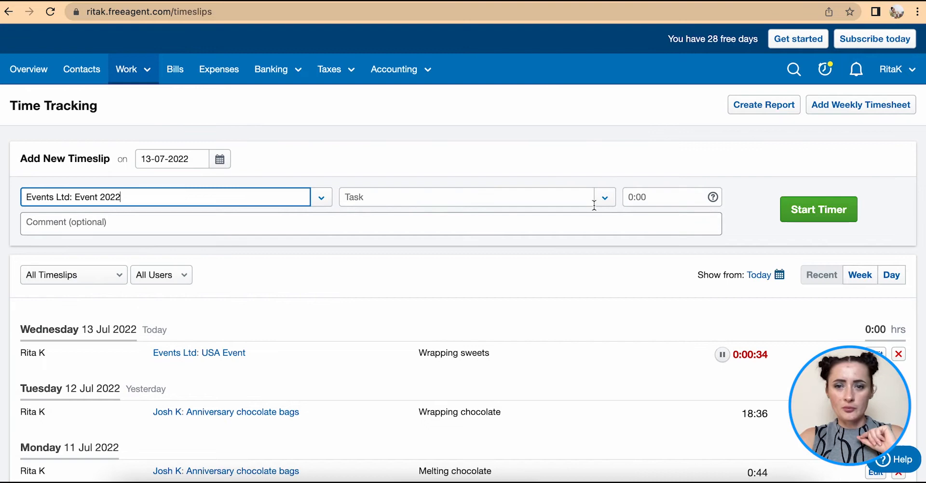
{"action": "left_click", "coordinate": [467, 197]}
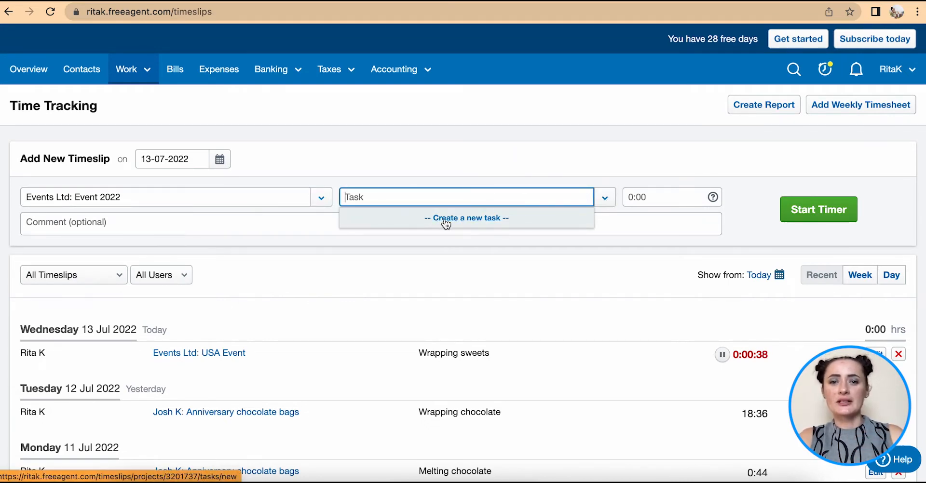
{"action": "left_click", "coordinate": [466, 218]}
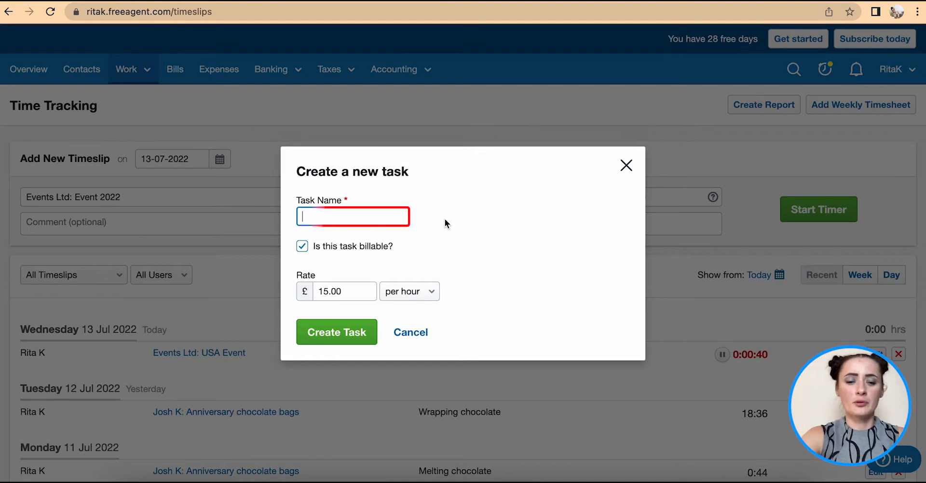
Create the unbillable 'Review design' task, keeping the per-hour rate basis.
{"action": "type", "text": "Review design"}
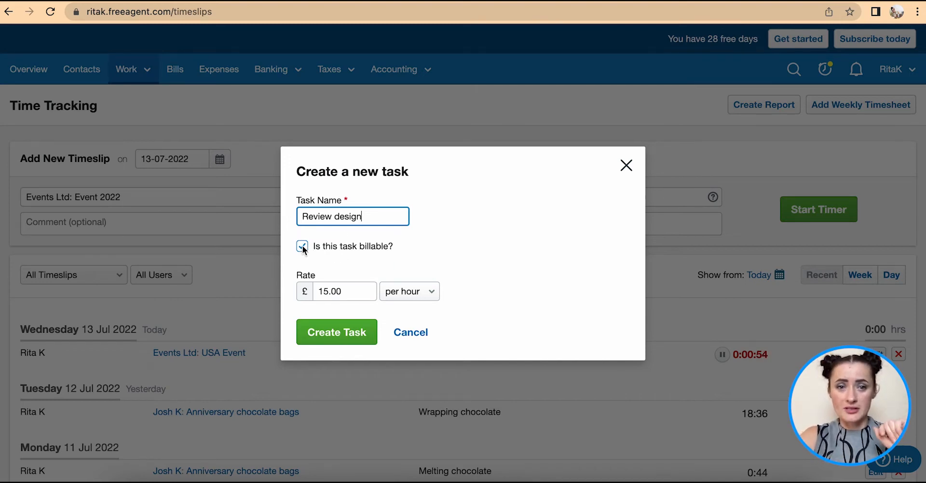
{"action": "left_click", "coordinate": [301, 247]}
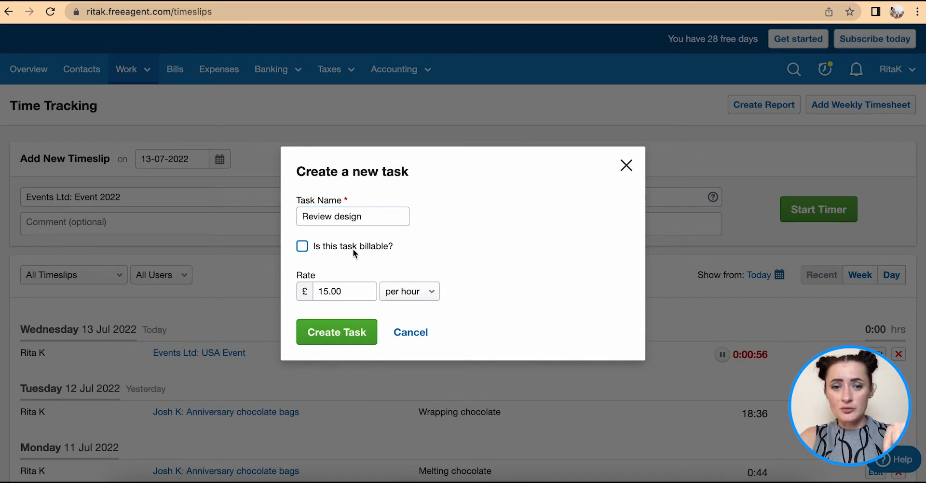
{"action": "left_click", "coordinate": [345, 291]}
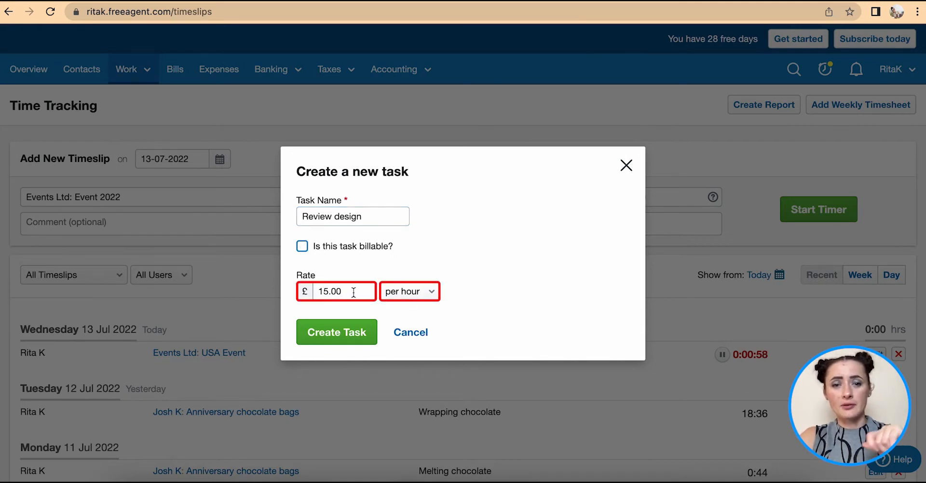
{"action": "left_click", "coordinate": [408, 292]}
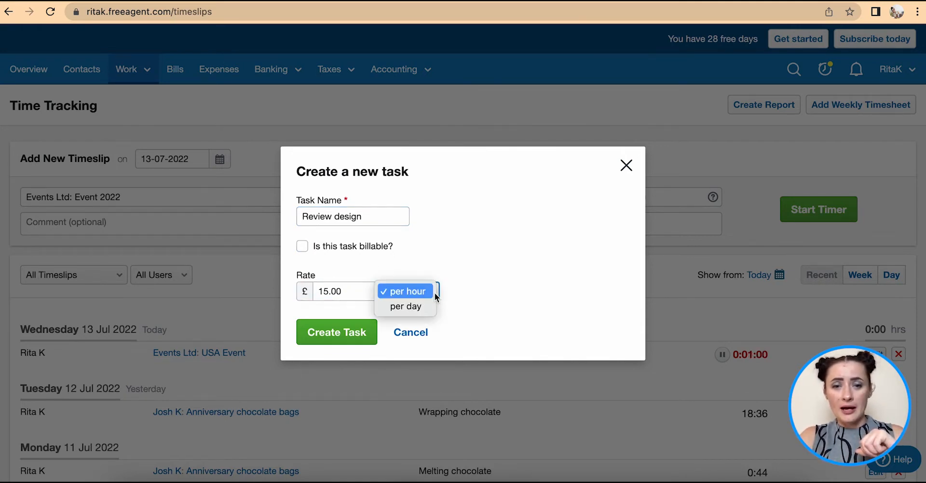
{"action": "mouse_move", "coordinate": [461, 319]}
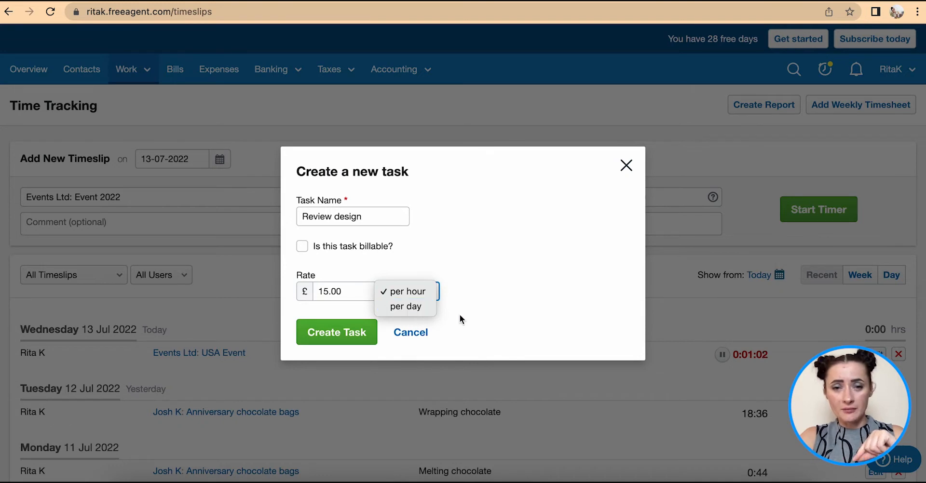
{"action": "left_click", "coordinate": [406, 292]}
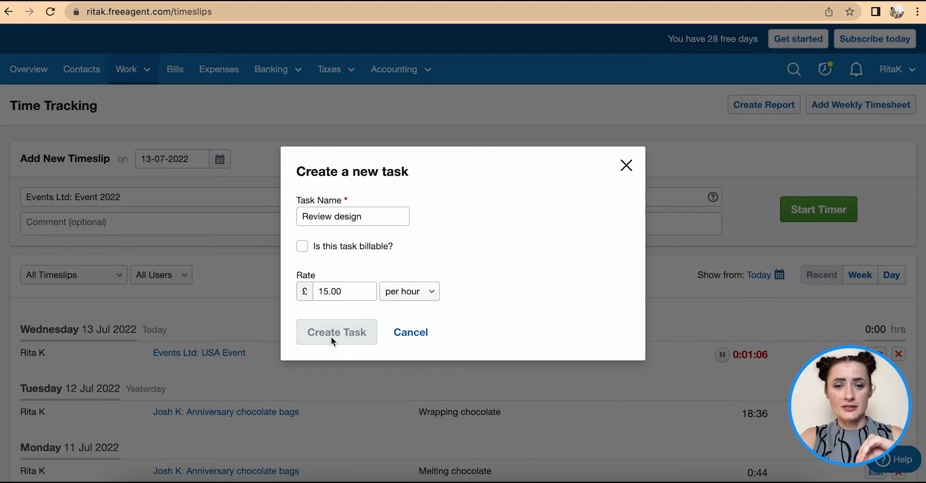
{"action": "left_click", "coordinate": [336, 332]}
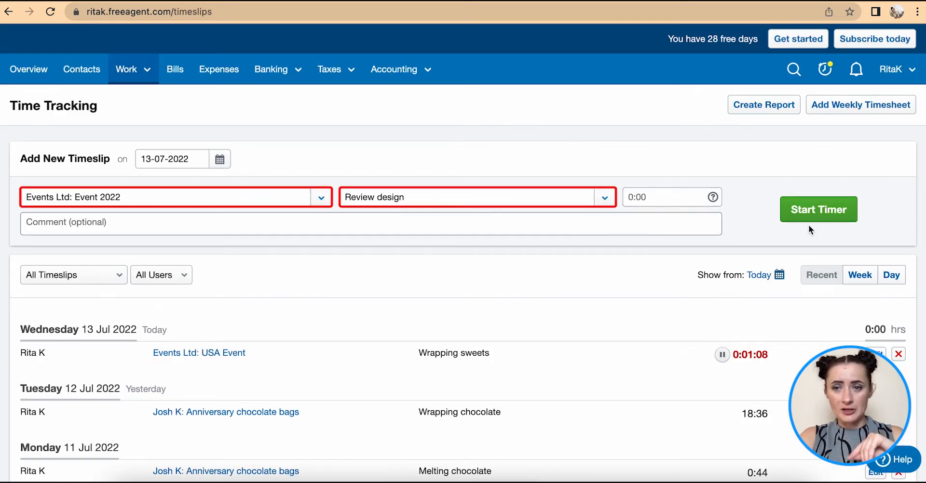
Start the timer for Event 2022's Review design task.
{"action": "left_click", "coordinate": [818, 210]}
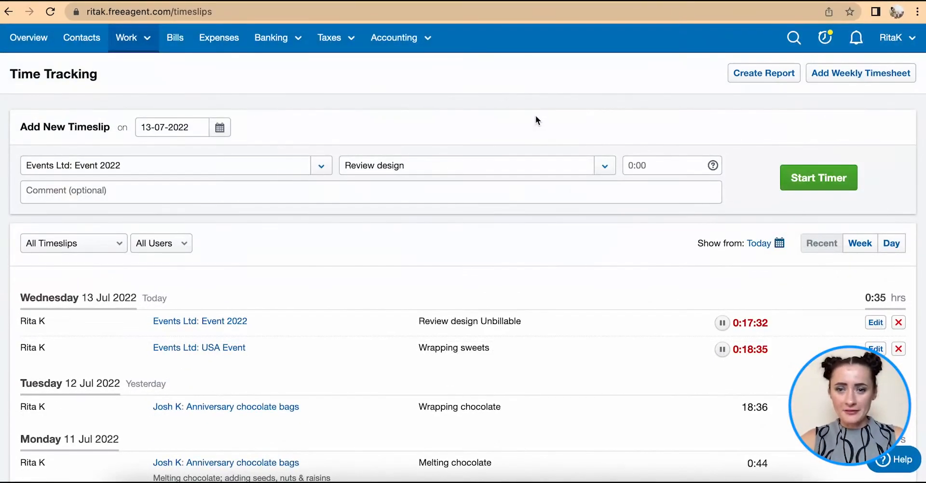
Stop the Wrapping sweets and Review design timers, logging 0:18 and 0:17.
{"action": "scroll", "scroll_direction": "down", "scroll_amount": 3}
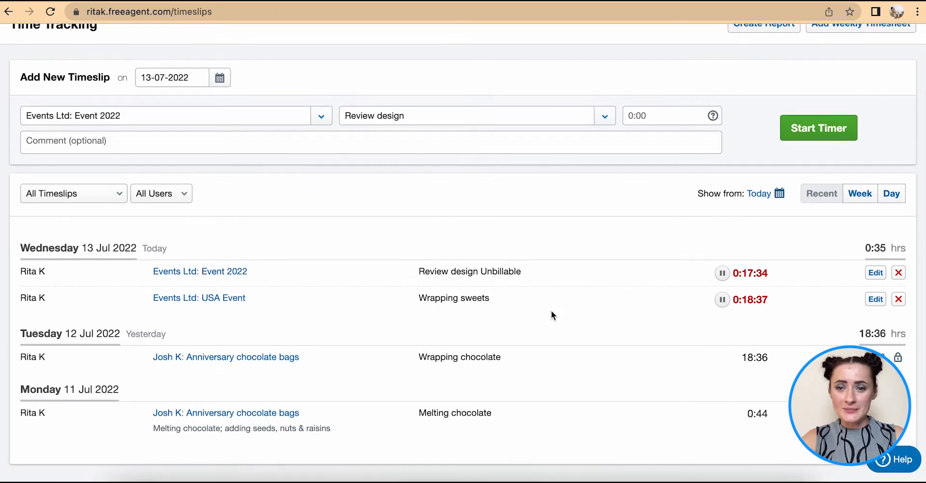
{"action": "mouse_move", "coordinate": [671, 319]}
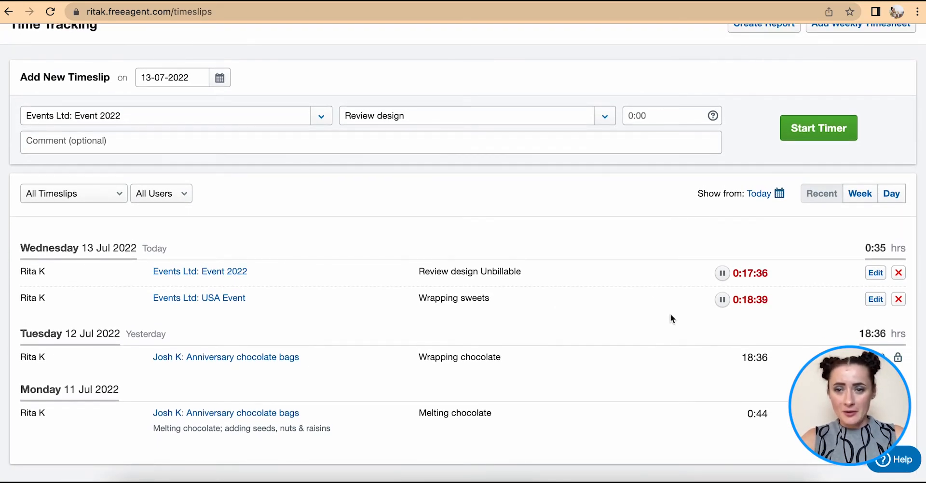
{"action": "left_click", "coordinate": [722, 300]}
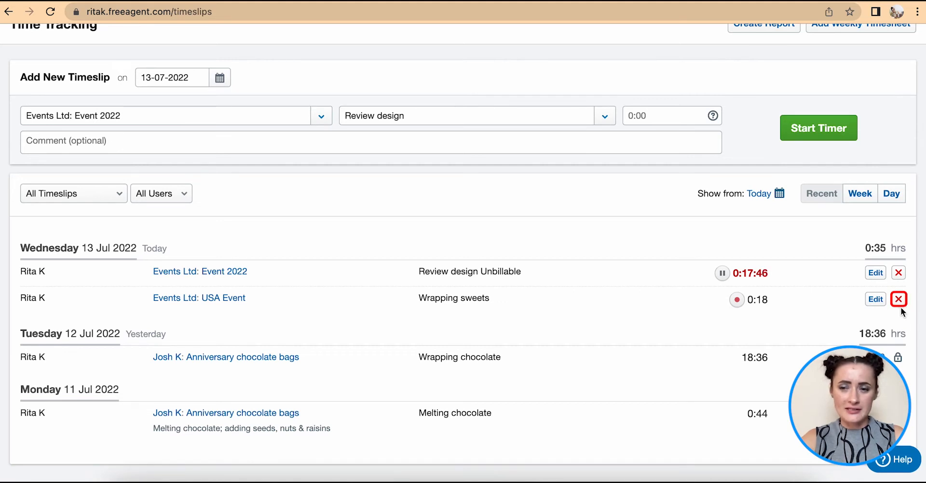
{"action": "left_click", "coordinate": [898, 299]}
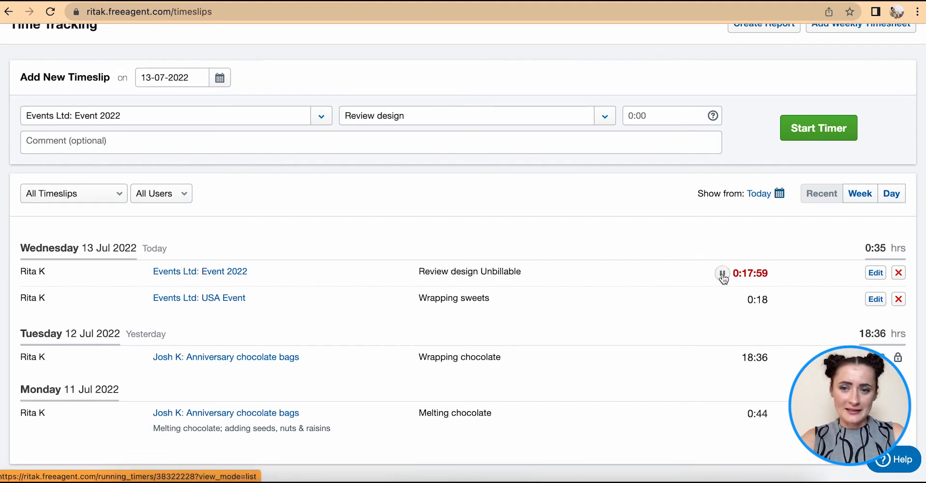
{"action": "left_click", "coordinate": [723, 273]}
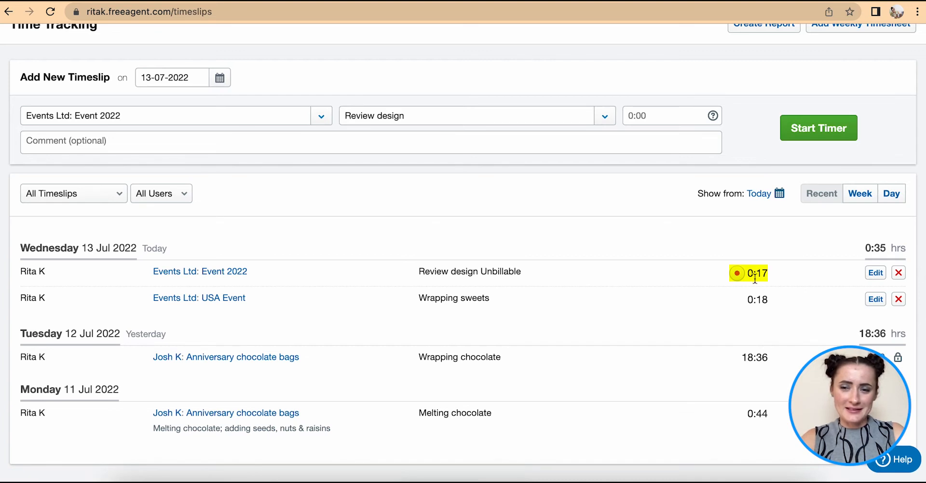
{"action": "mouse_move", "coordinate": [777, 277]}
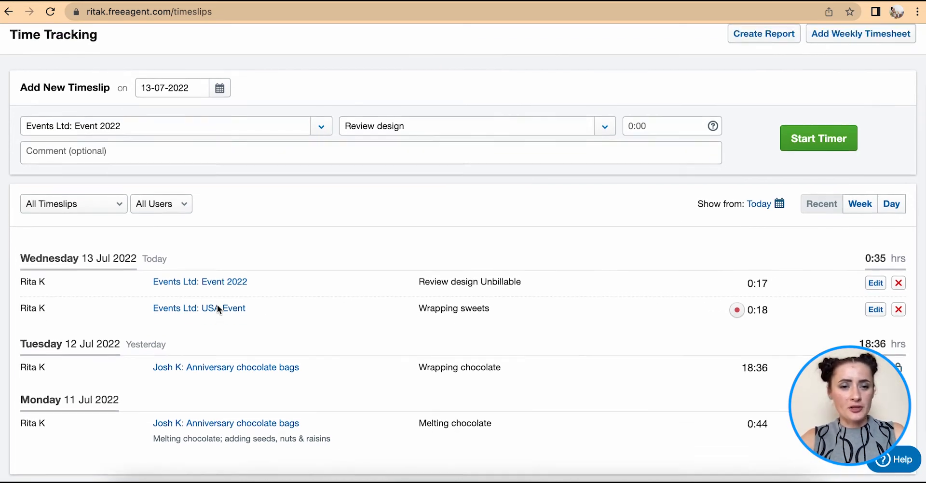
View the USA Event project's Tasks tab showing Wrapping sweets at 0:18.
{"action": "left_click", "coordinate": [130, 68]}
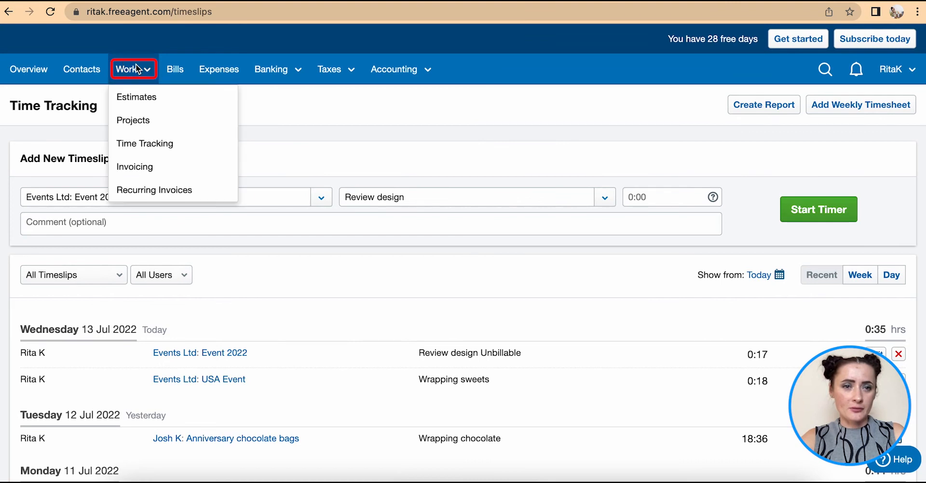
{"action": "left_click", "coordinate": [133, 120]}
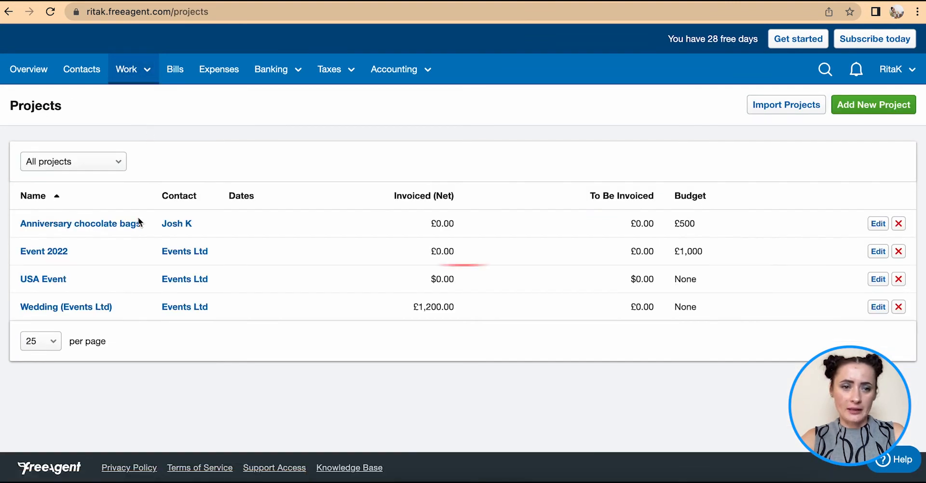
{"action": "left_click", "coordinate": [43, 279]}
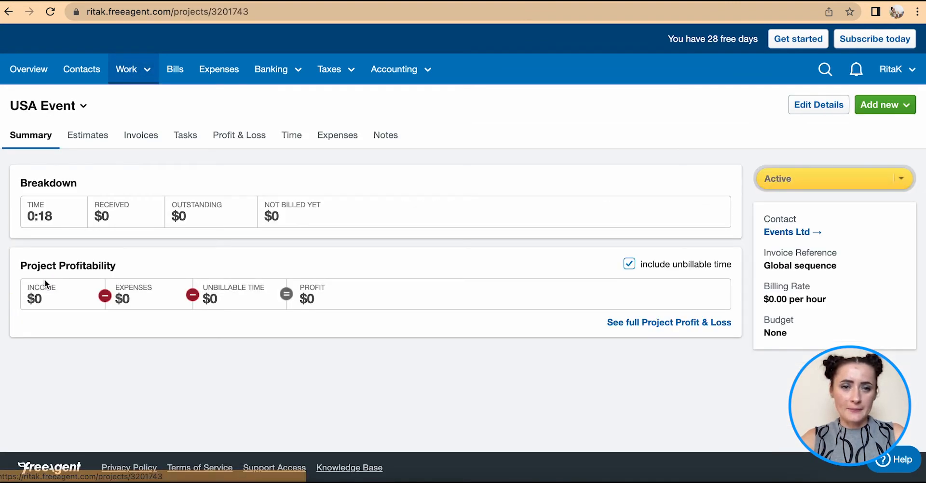
{"action": "left_click", "coordinate": [184, 135]}
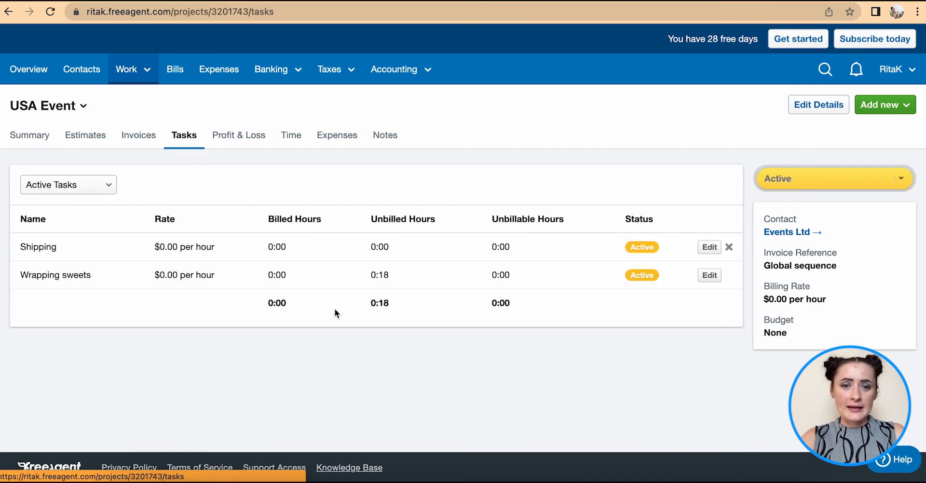